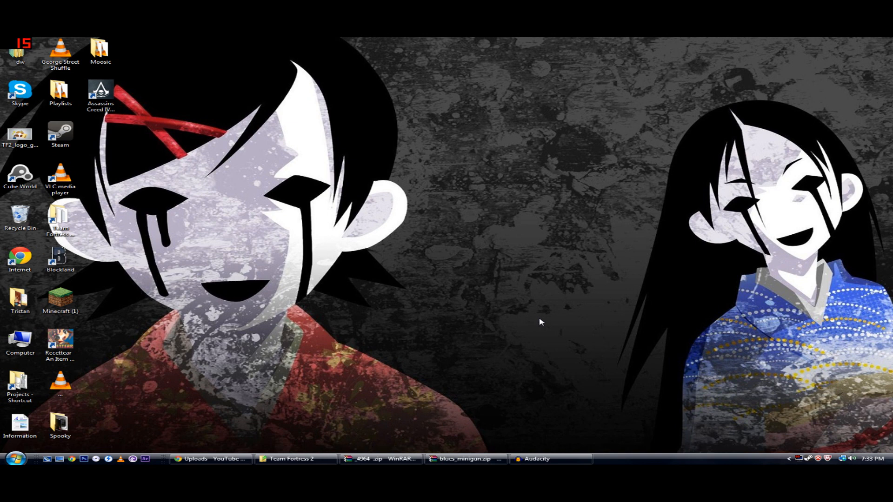
pyautogui.moveTo(609, 292)
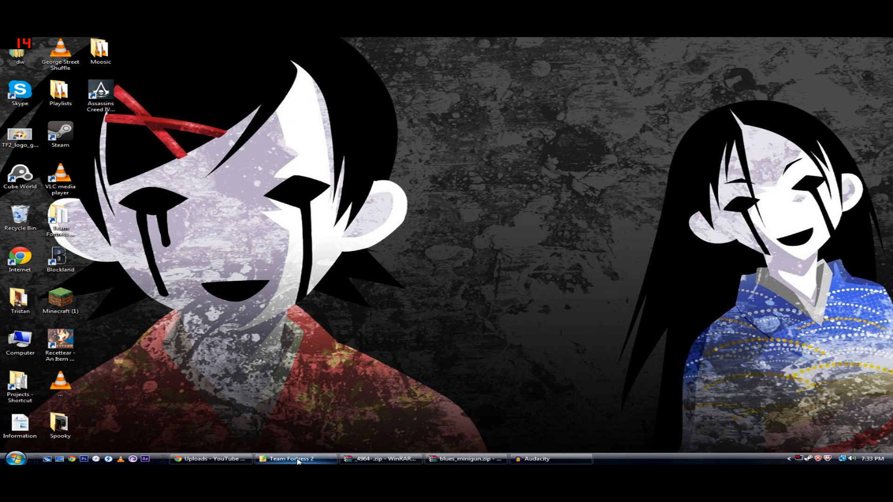
# Restore the Team Fortress 2 game folder window from the taskbar.
pyautogui.click(294, 458)
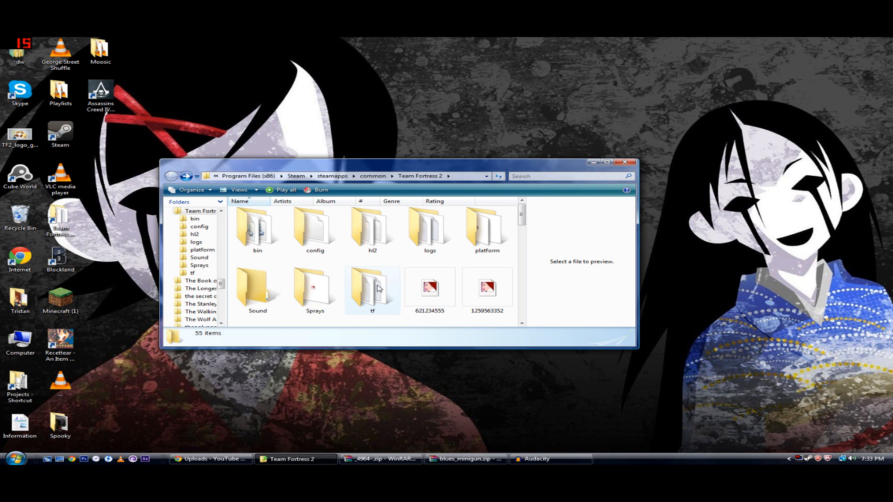
# Browse into tf and then its custom folder holding the 45 mod items.
pyautogui.doubleClick(372, 287)
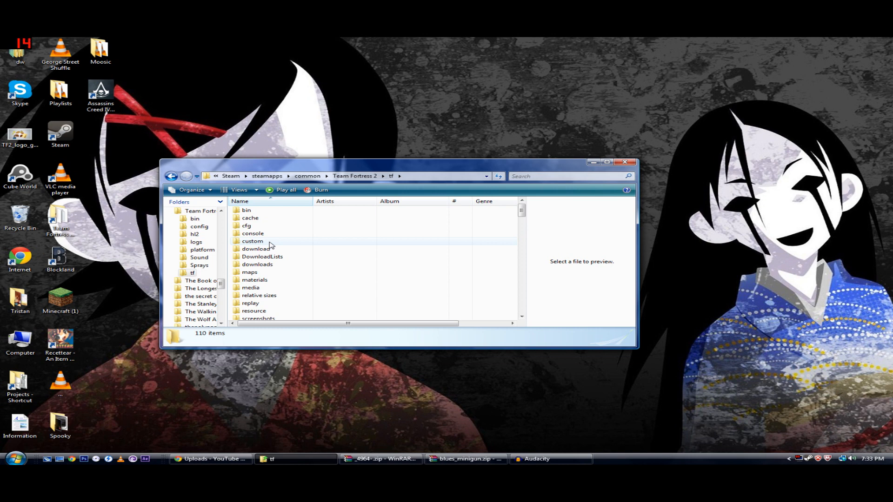
pyautogui.moveTo(323, 242)
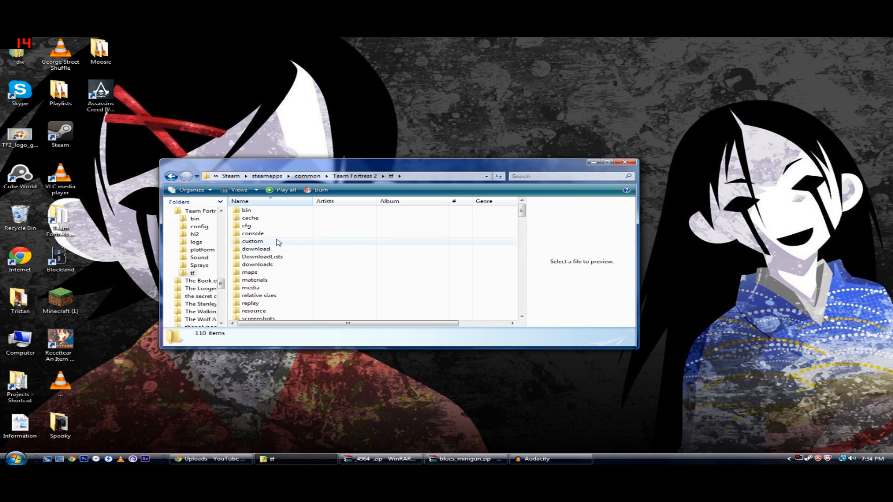
pyautogui.doubleClick(252, 241)
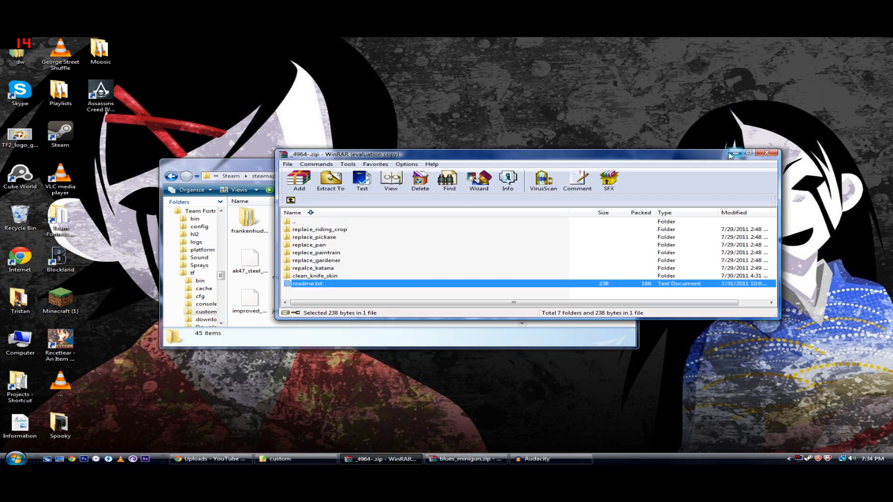
# Minimize the 4964 and blues_minigun.zip WinRAR windows to reveal the custom folder's VPK mods.
pyautogui.click(464, 458)
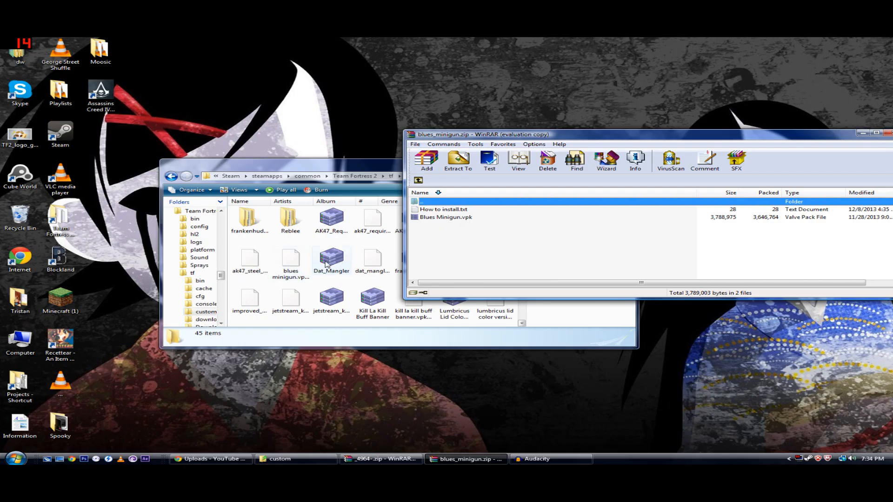
pyautogui.moveTo(478, 134); pyautogui.dragTo(430, 142)
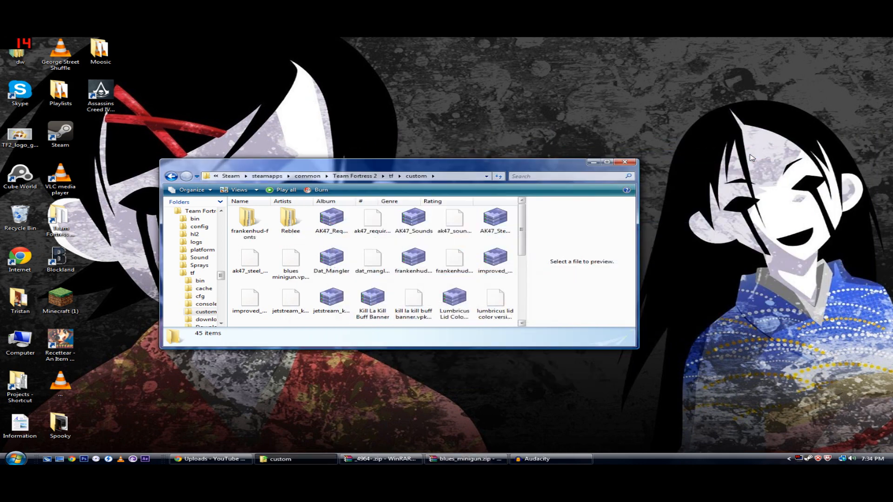
pyautogui.moveTo(577, 380)
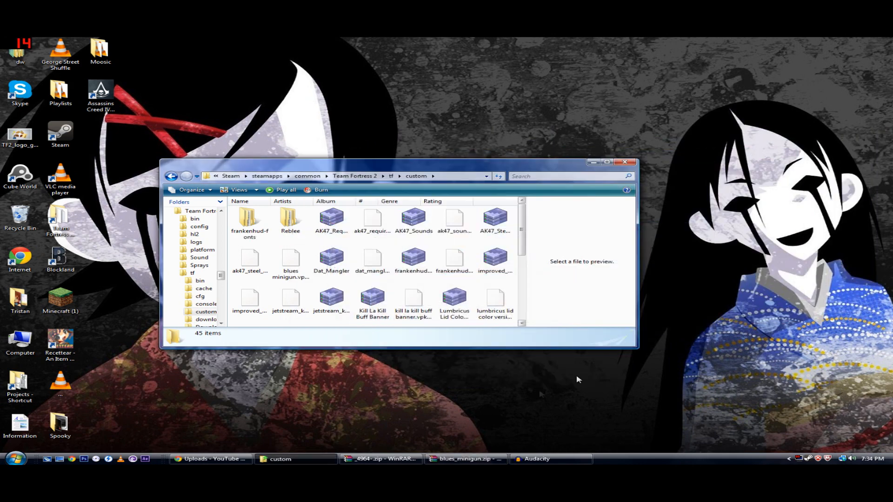
# Restore the 4964.zip archive and enter its tf folder showing models and materials.
pyautogui.click(378, 459)
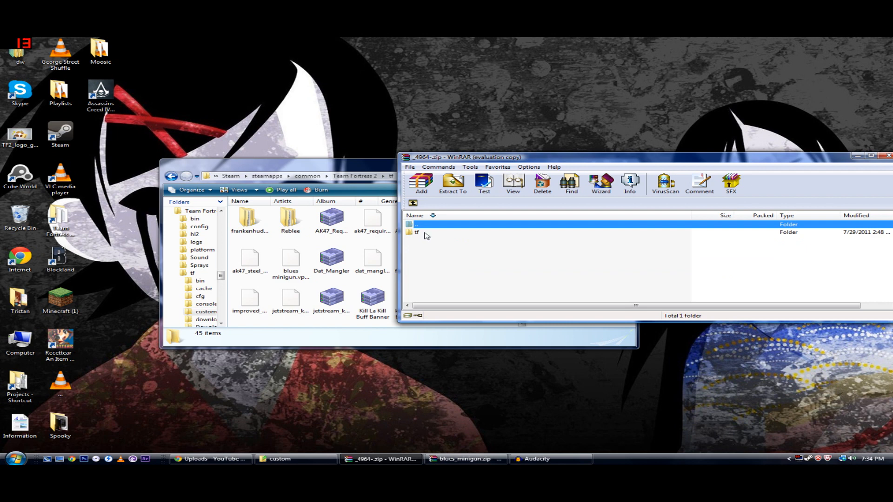
pyautogui.doubleClick(418, 232)
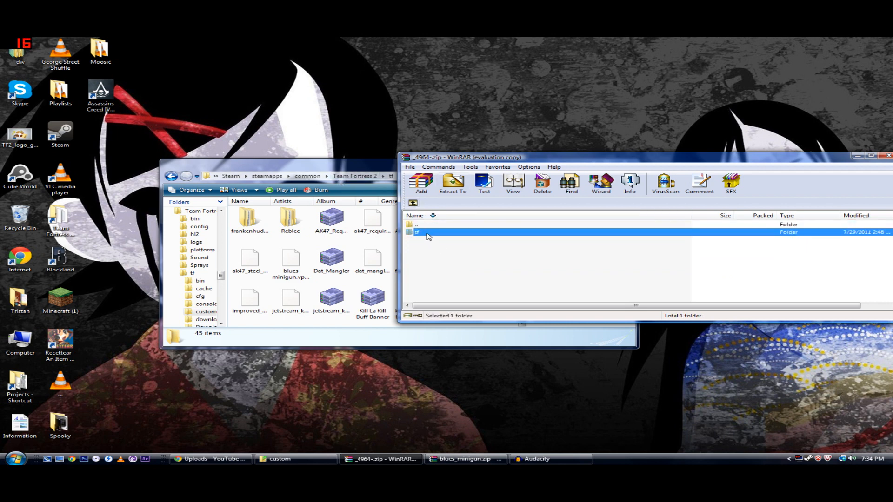
pyautogui.doubleClick(418, 233)
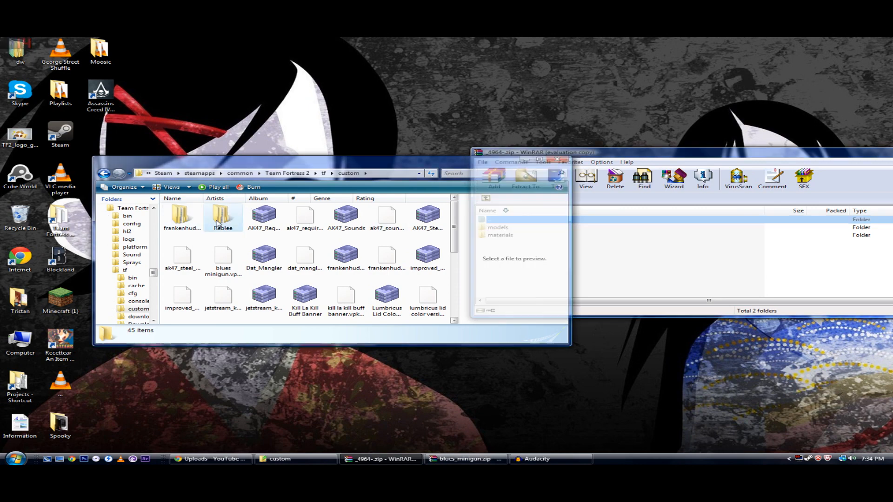
# Browse the Reblee folder's HUD, materials, models and vgui subfolders, then clear the windows to the desktop.
pyautogui.doubleClick(222, 217)
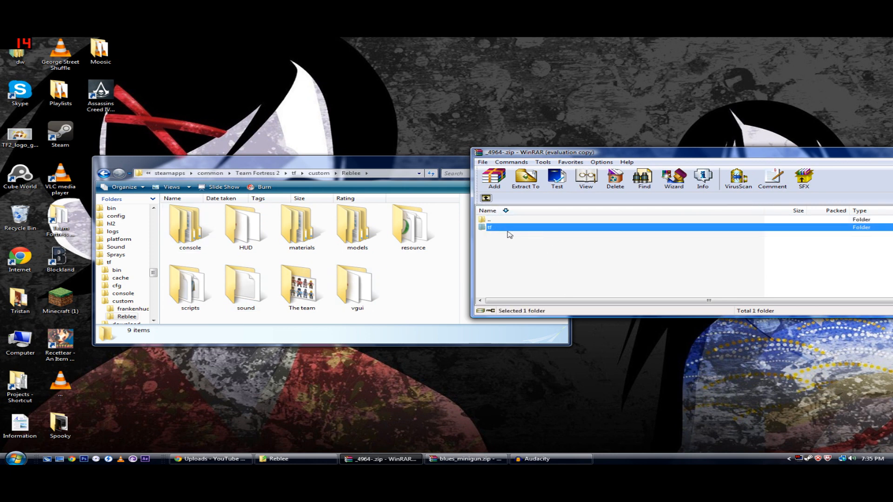
pyautogui.doubleClick(488, 227)
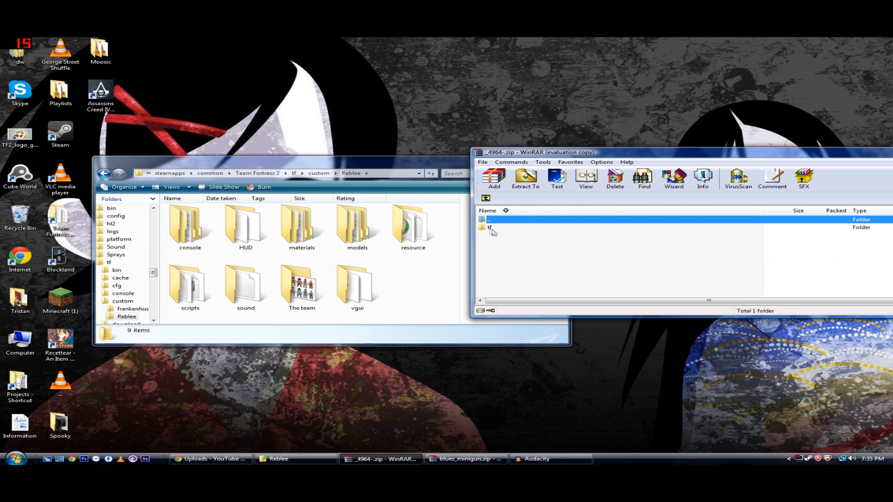
pyautogui.doubleClick(489, 227)
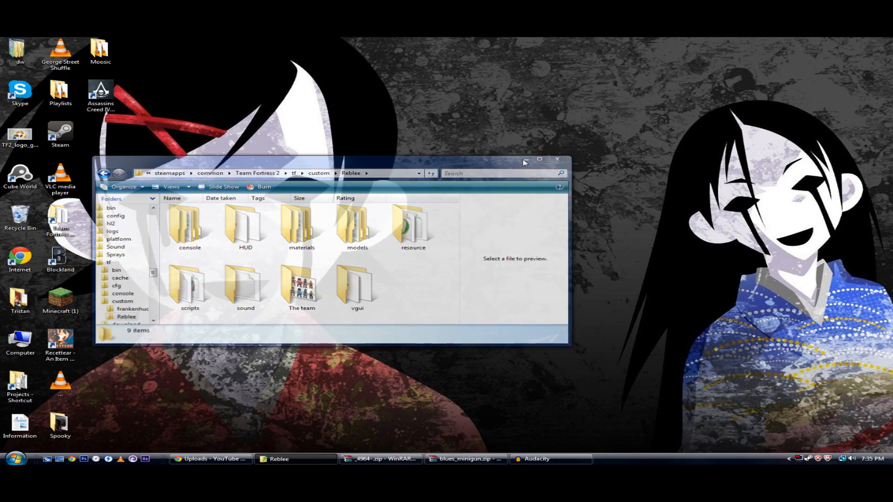
pyautogui.click(538, 159)
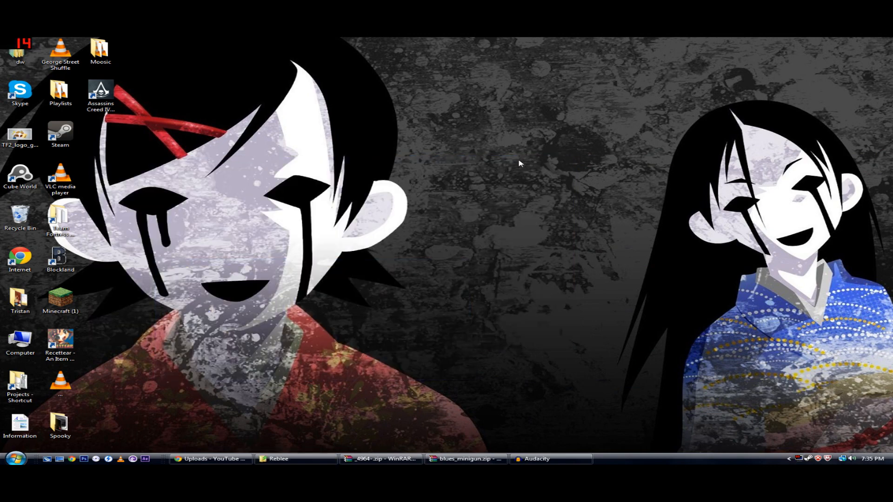